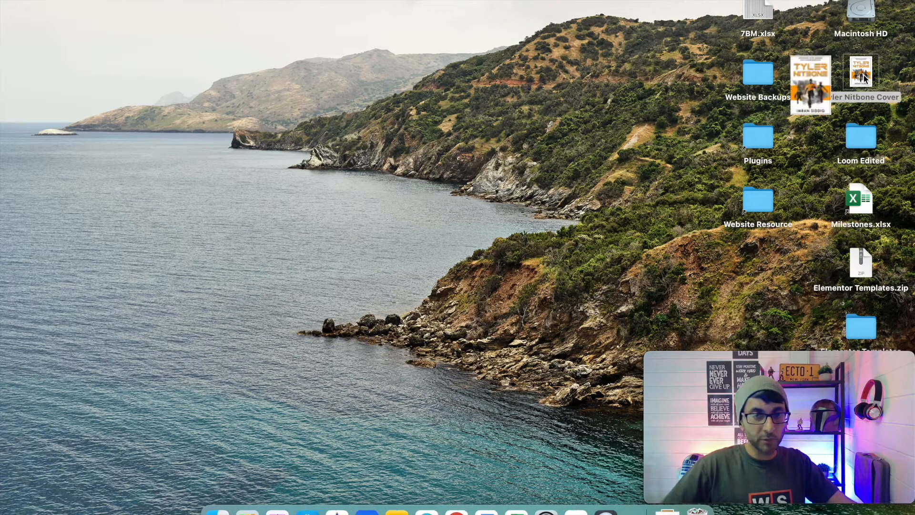
pyautogui.doubleClick(860, 74)
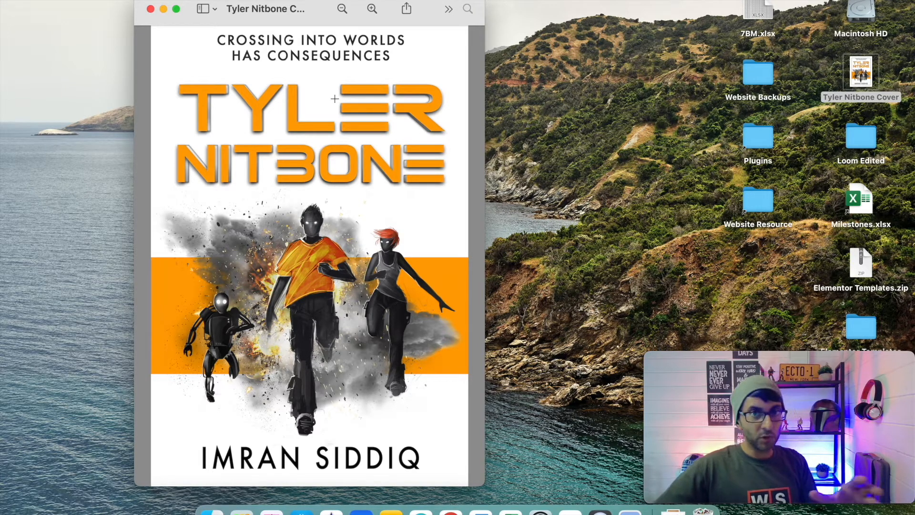
pyautogui.moveTo(348, 89)
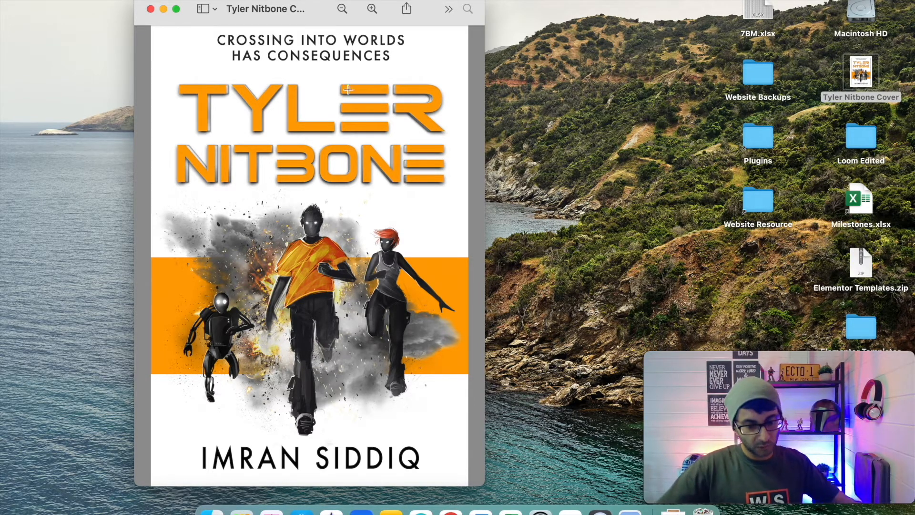
pyautogui.moveTo(420, 512)
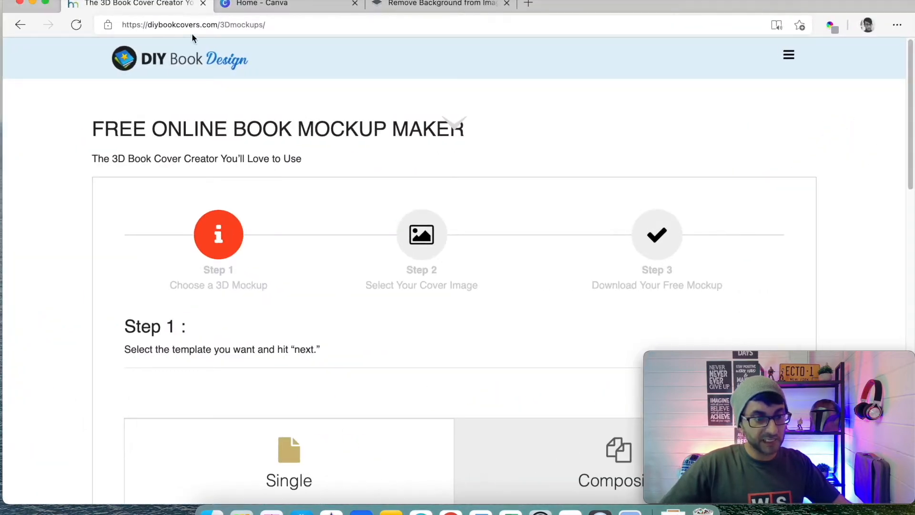
pyautogui.click(192, 25)
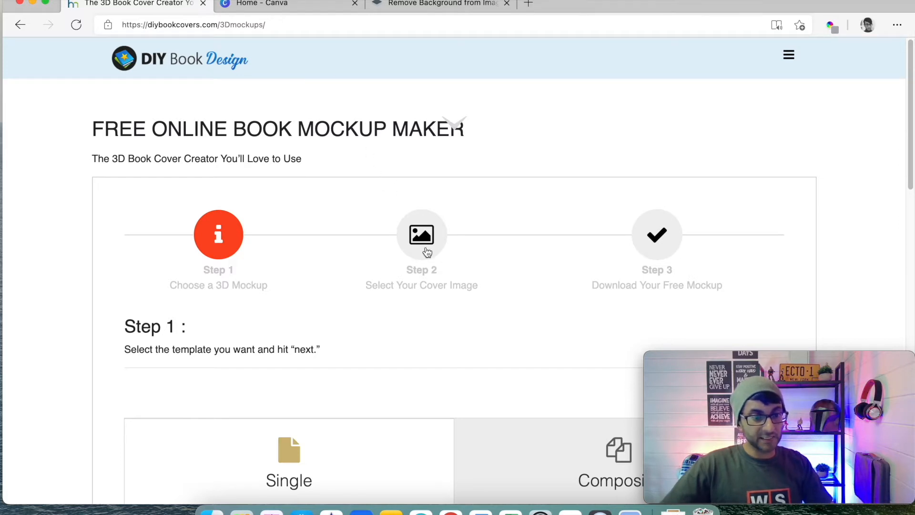
pyautogui.scroll(-3)
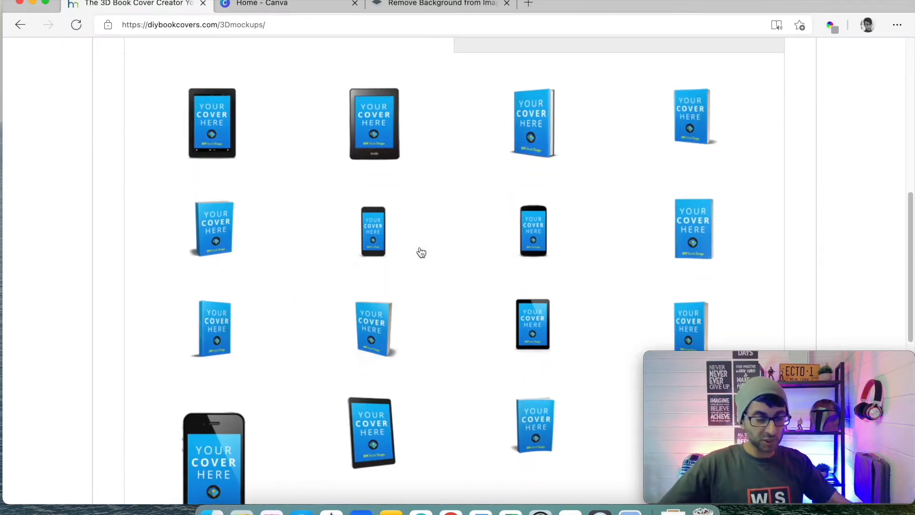
pyautogui.scroll(-3)
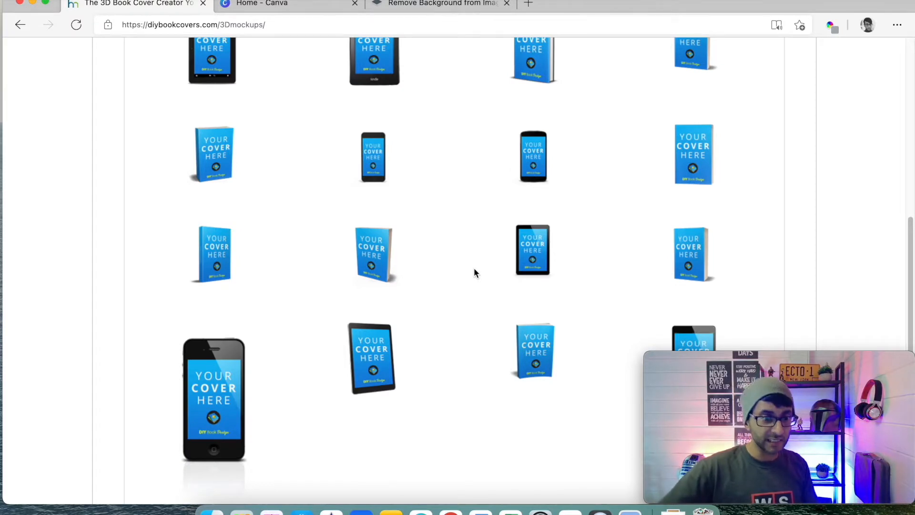
pyautogui.scroll(-3)
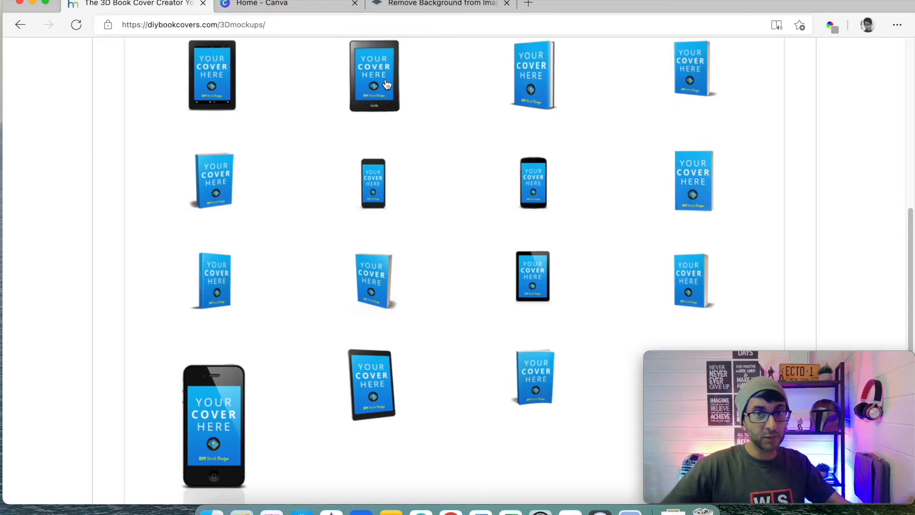
pyautogui.moveTo(564, 157)
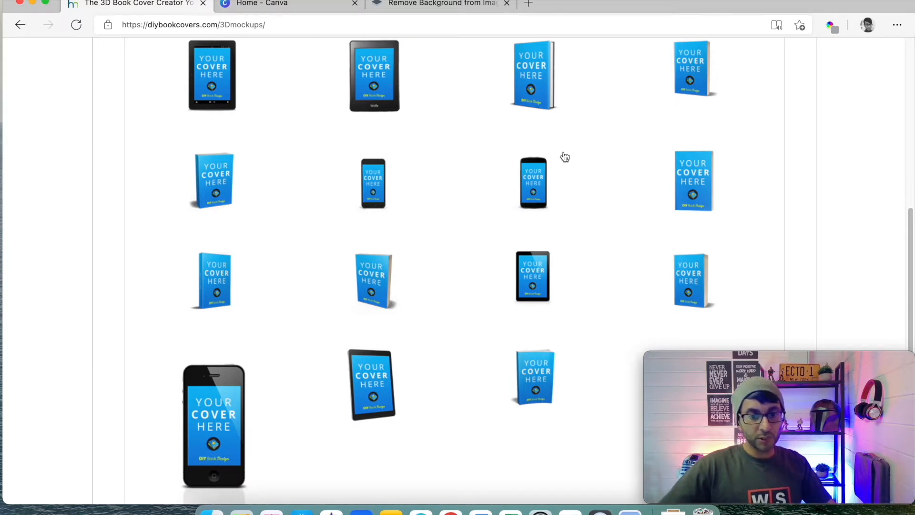
pyautogui.moveTo(538, 96)
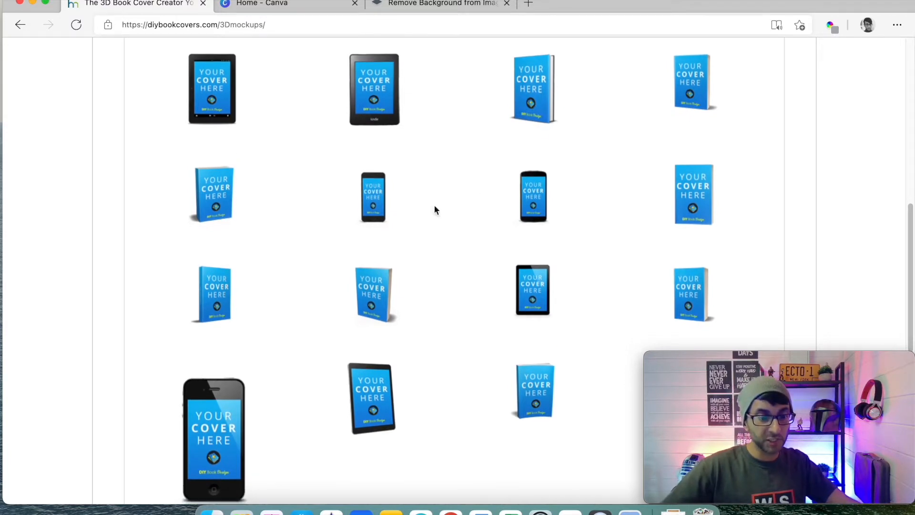
pyautogui.scroll(-3)
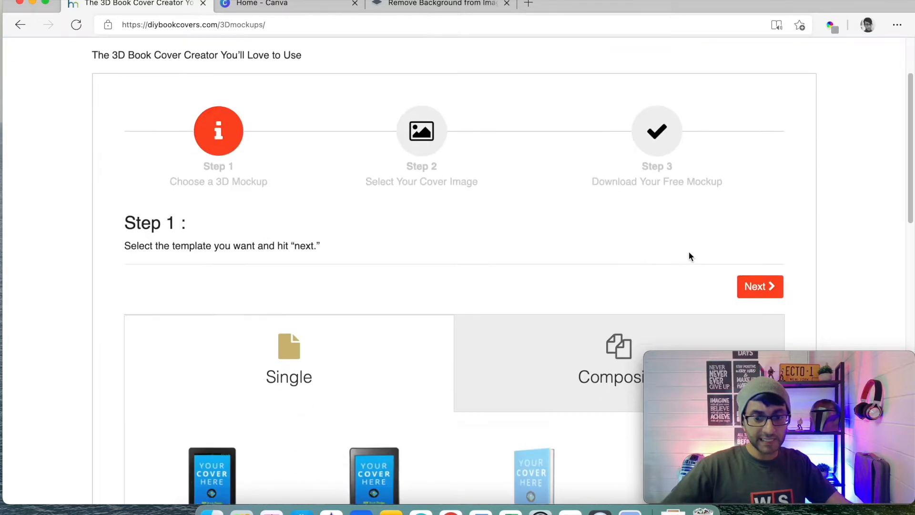
# Advance to Step 2 and choose Tyler Nitbone Cover from the Desktop
pyautogui.click(759, 286)
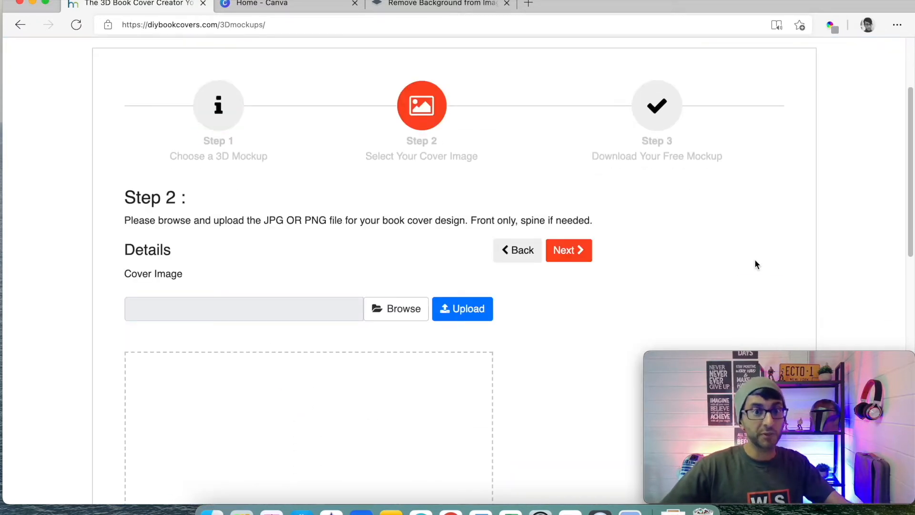
pyautogui.moveTo(462, 308)
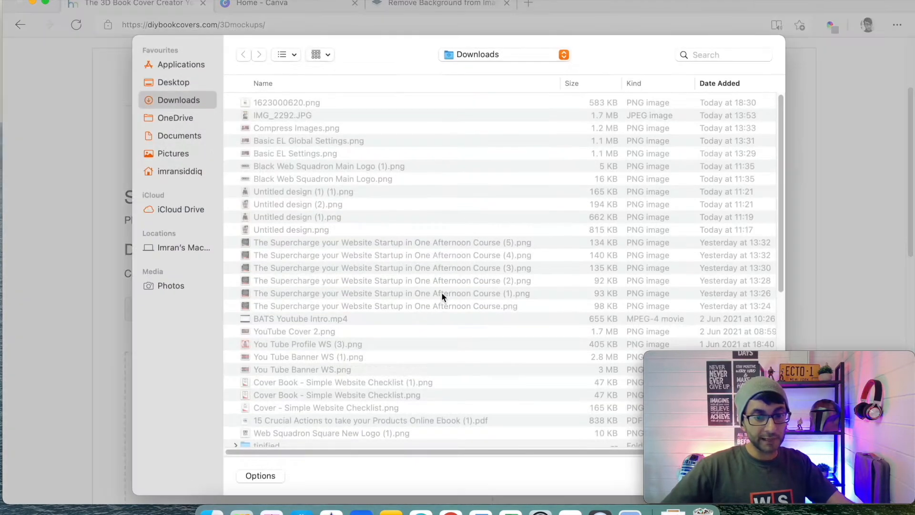
pyautogui.click(173, 82)
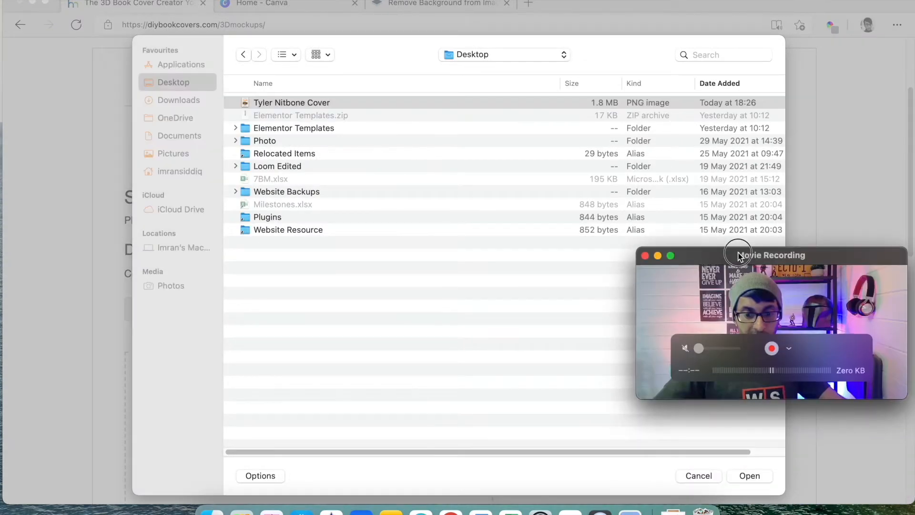
pyautogui.click(698, 476)
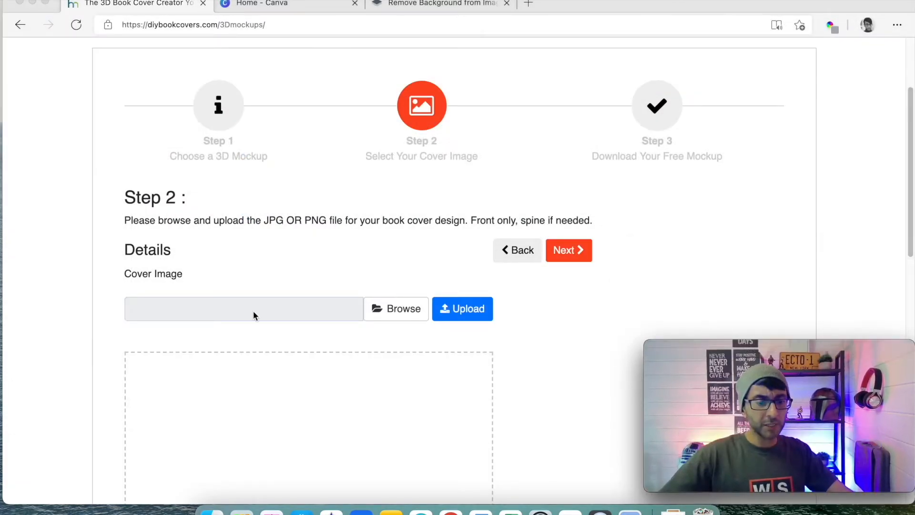
pyautogui.moveTo(272, 315)
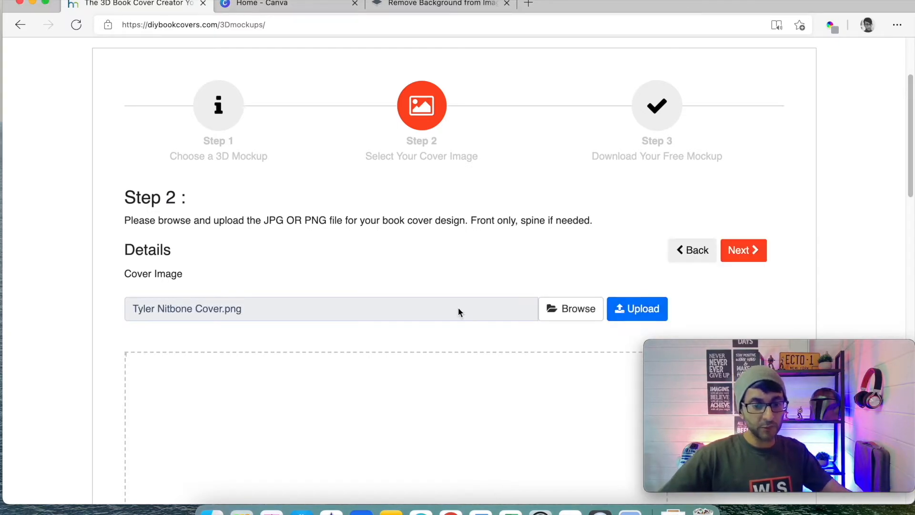
# Scroll through the uploaded Tyler Nitbone Cover.png preview in Step 2
pyautogui.scroll(-3)
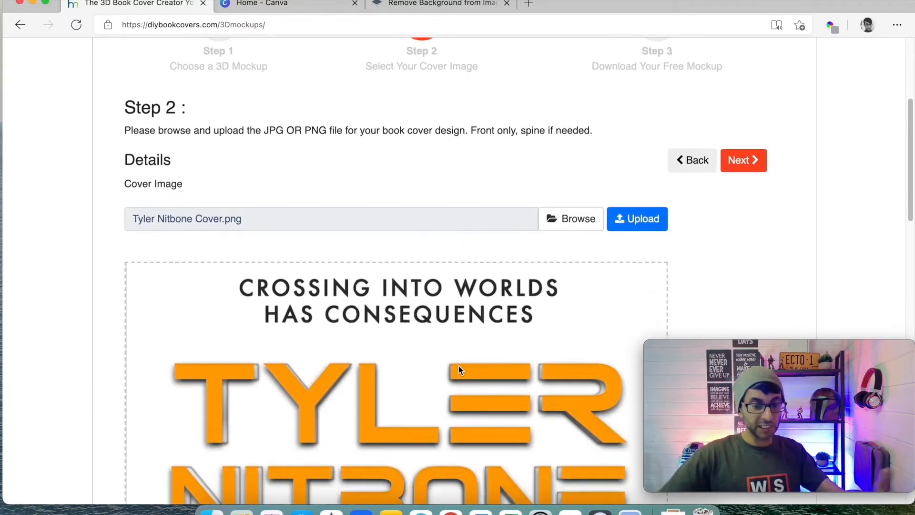
pyautogui.scroll(-3)
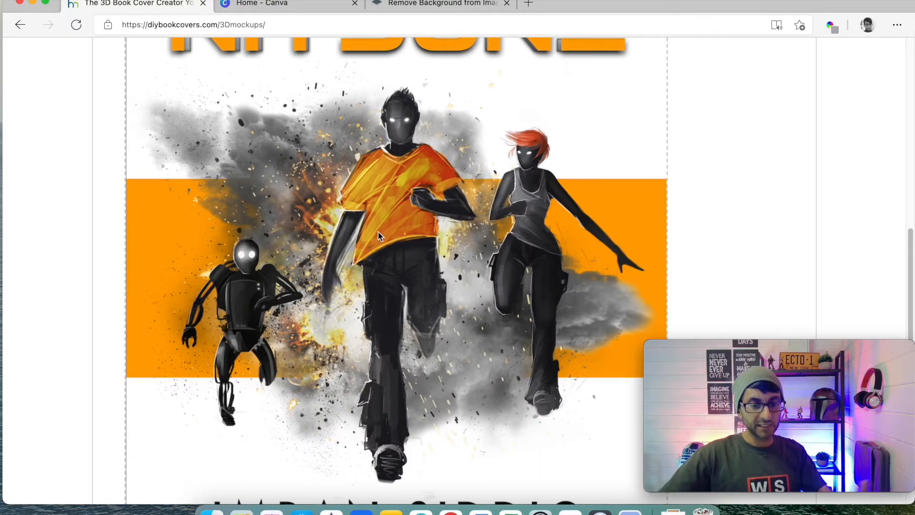
pyautogui.moveTo(536, 254)
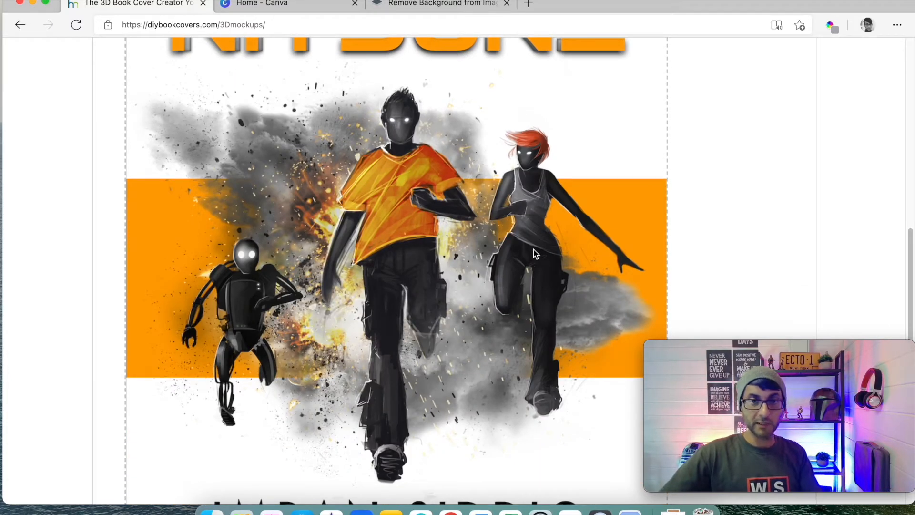
pyautogui.moveTo(260, 309)
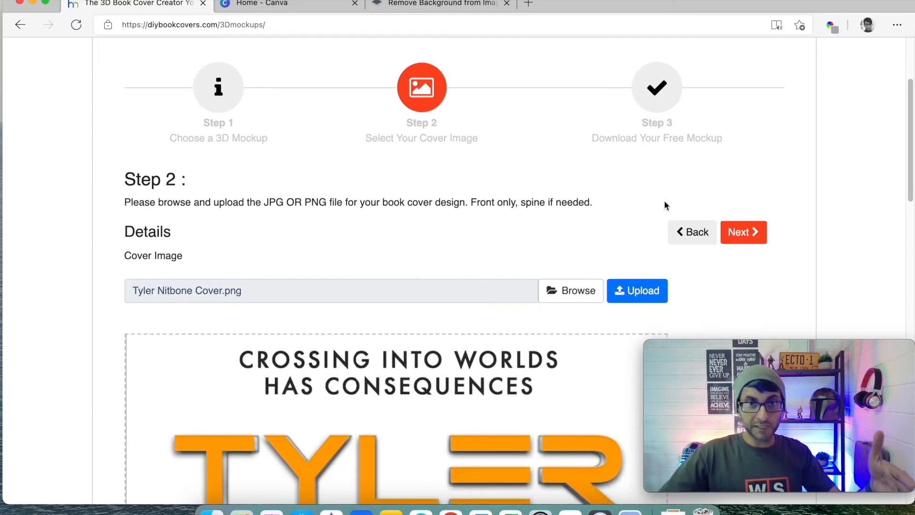
# Go to Step 3 and scroll past the mockup to the PNG and JPG buttons
pyautogui.click(743, 232)
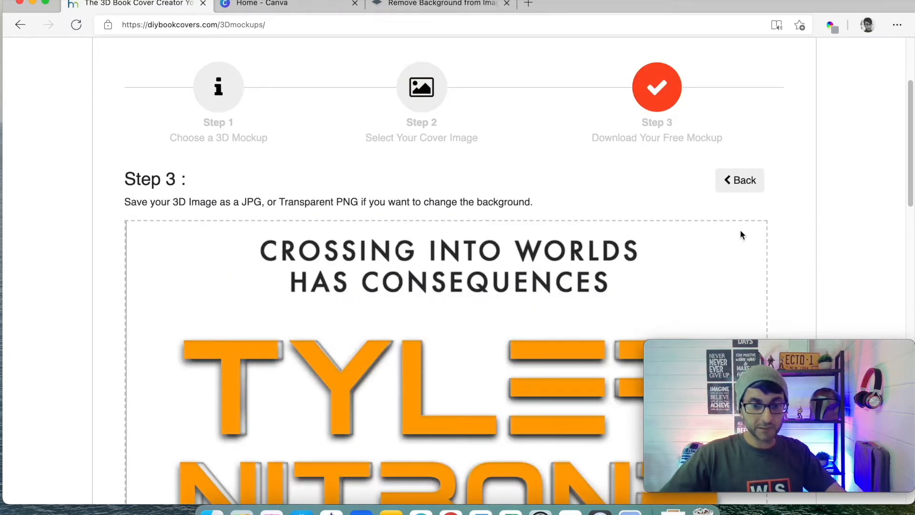
pyautogui.scroll(-3)
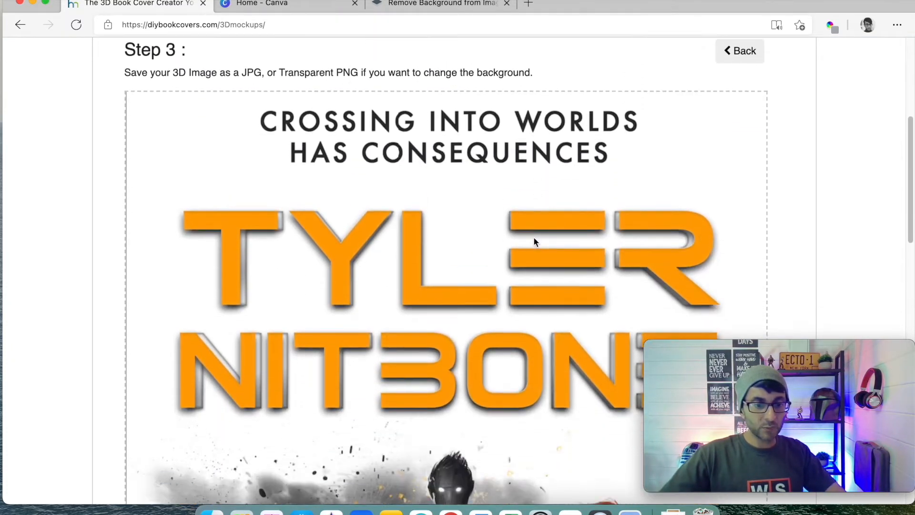
pyautogui.scroll(-3)
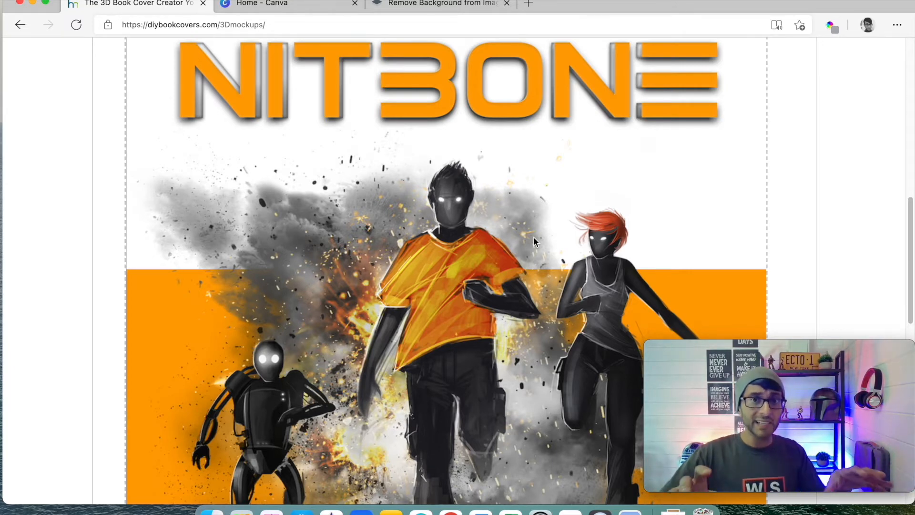
pyautogui.scroll(-3)
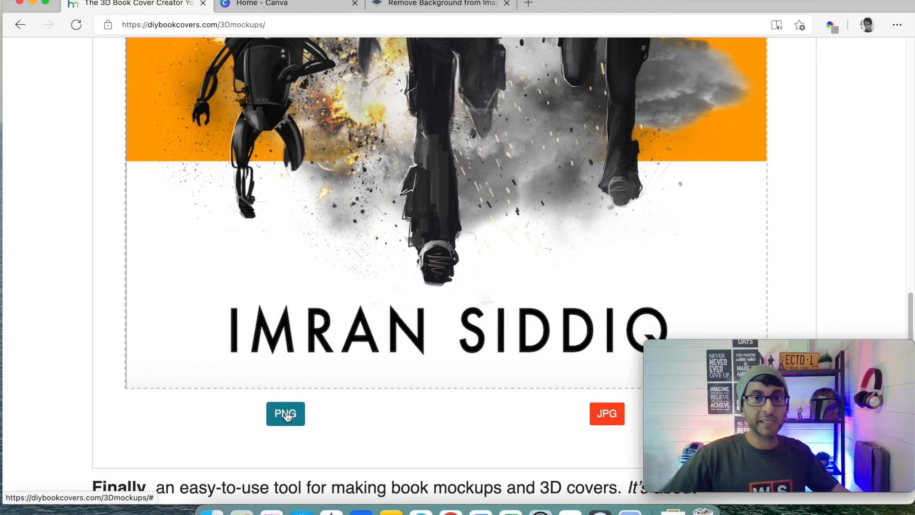
pyautogui.moveTo(285, 413)
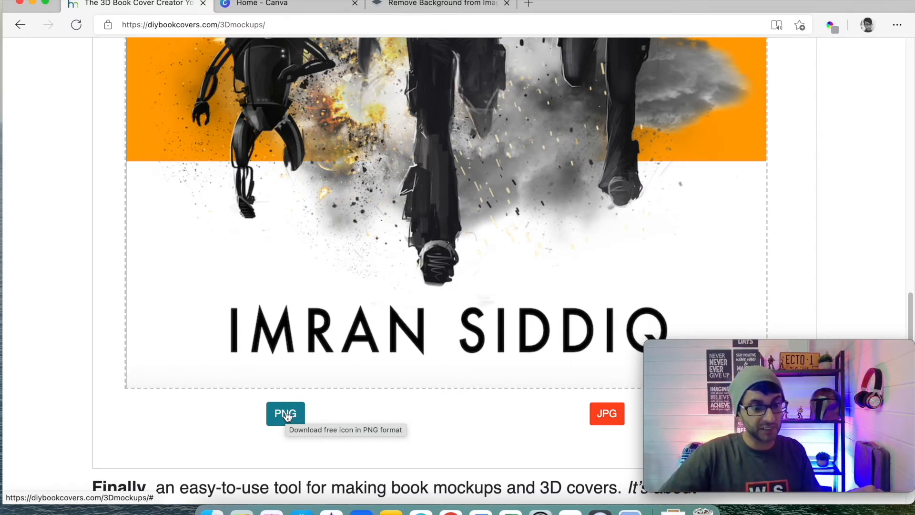
pyautogui.click(286, 413)
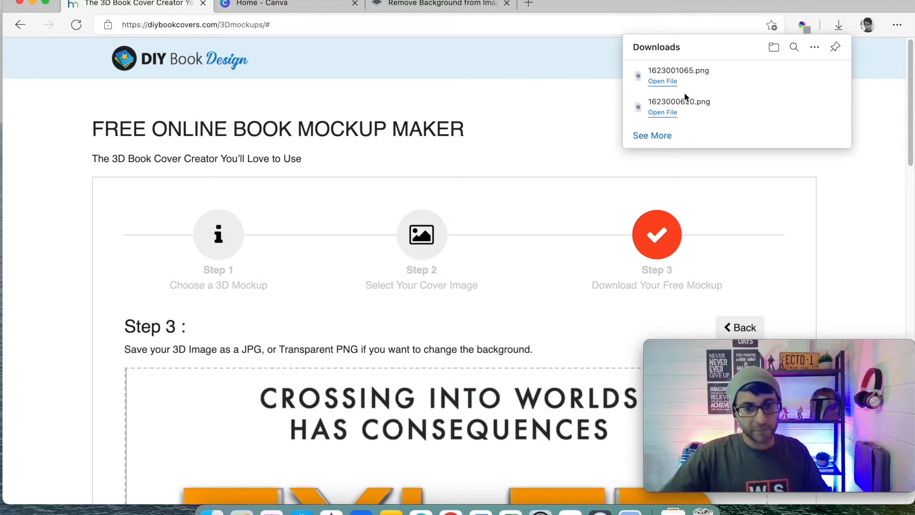
pyautogui.click(662, 81)
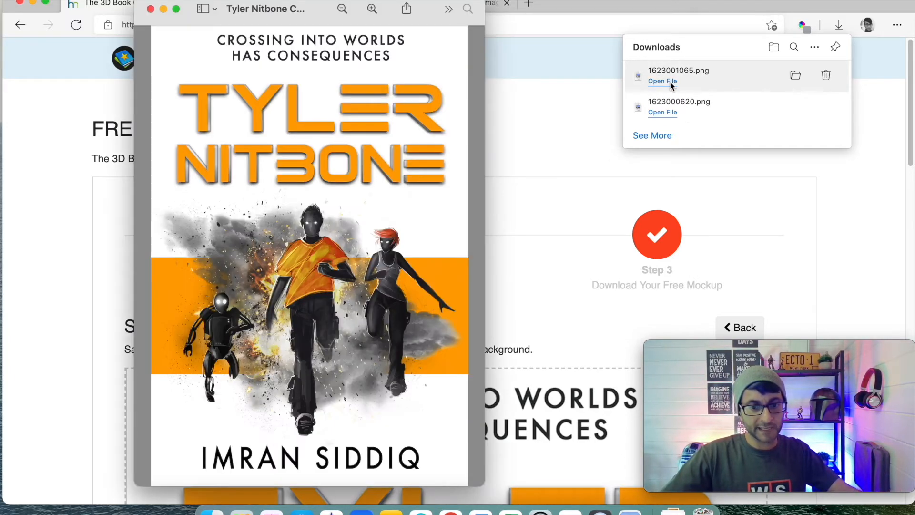
pyautogui.click(662, 81)
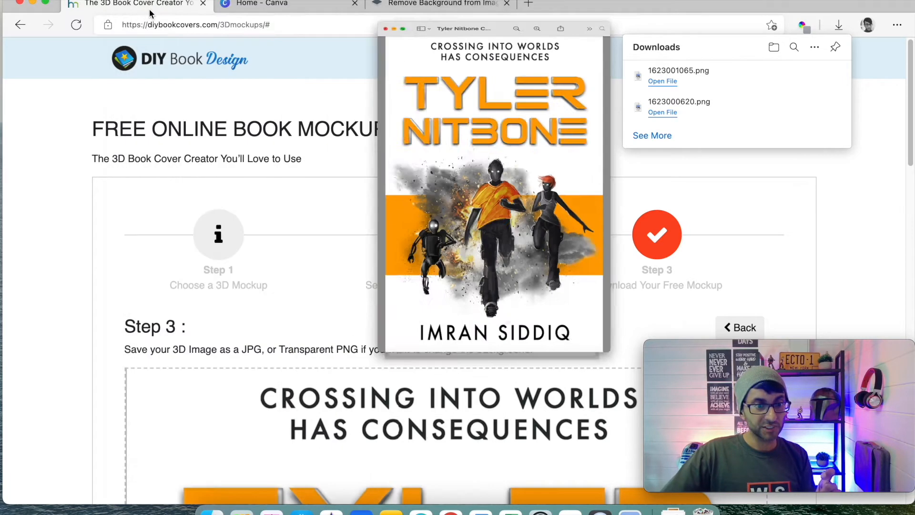
# Create a new Logo design from the Canva home page
pyautogui.click(286, 4)
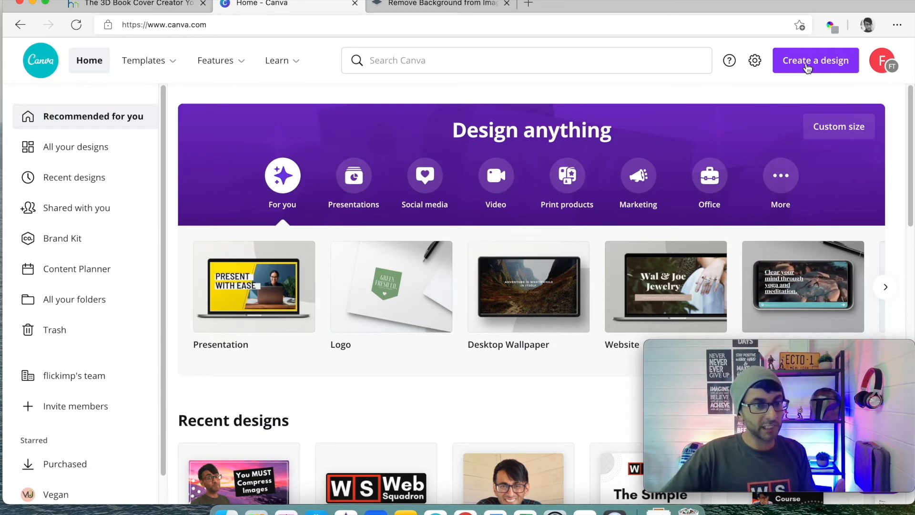
pyautogui.click(815, 60)
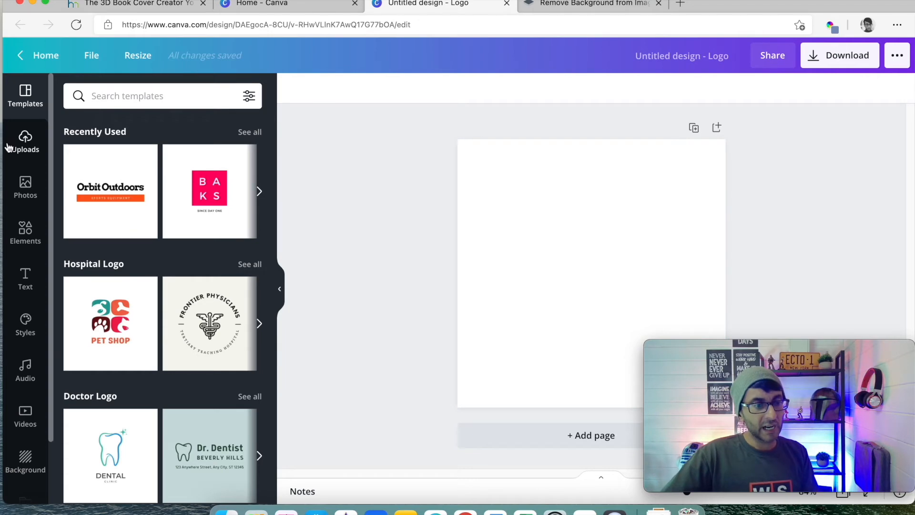
pyautogui.click(25, 142)
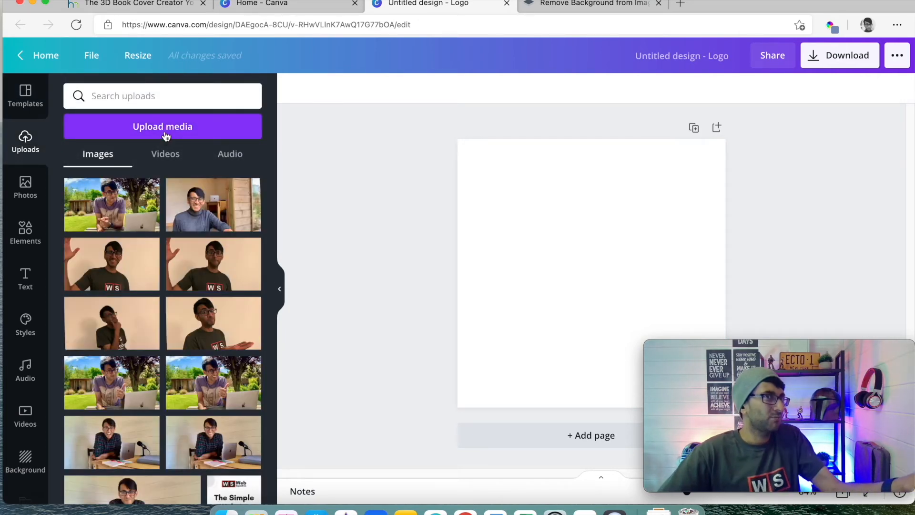
pyautogui.click(162, 126)
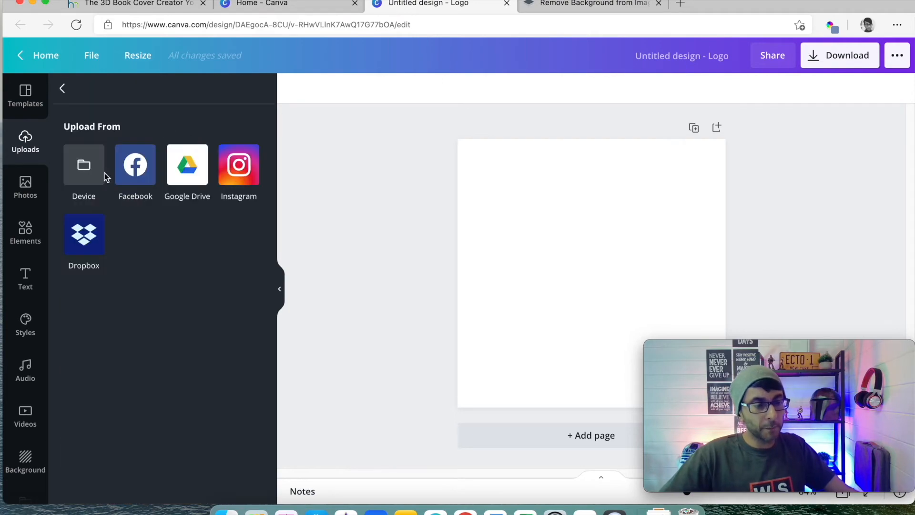
pyautogui.click(84, 164)
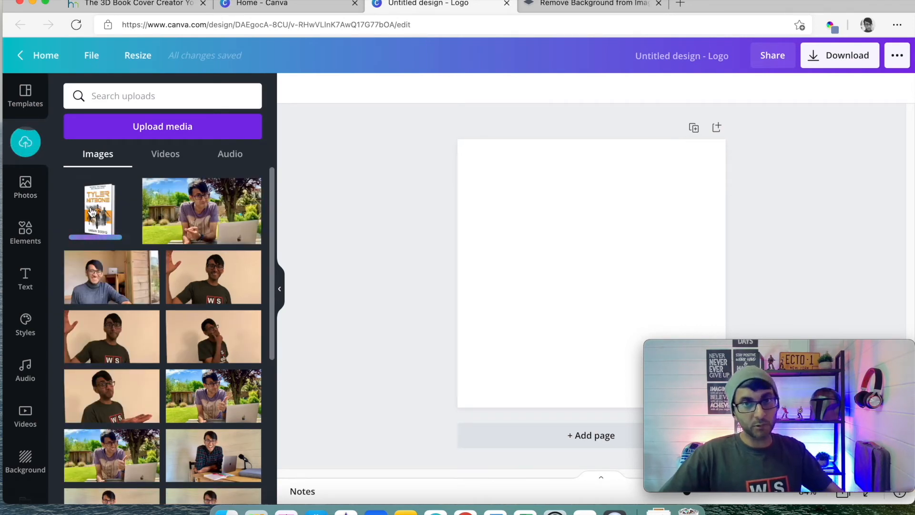
pyautogui.moveTo(96, 210); pyautogui.dragTo(583, 262)
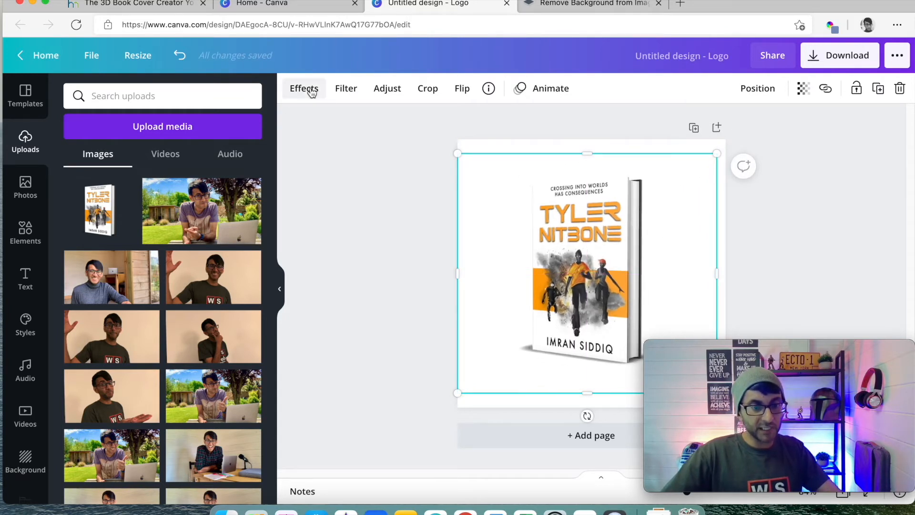
# Apply Effects > Background Remover to the Tyler Nitbone mockup image
pyautogui.click(304, 88)
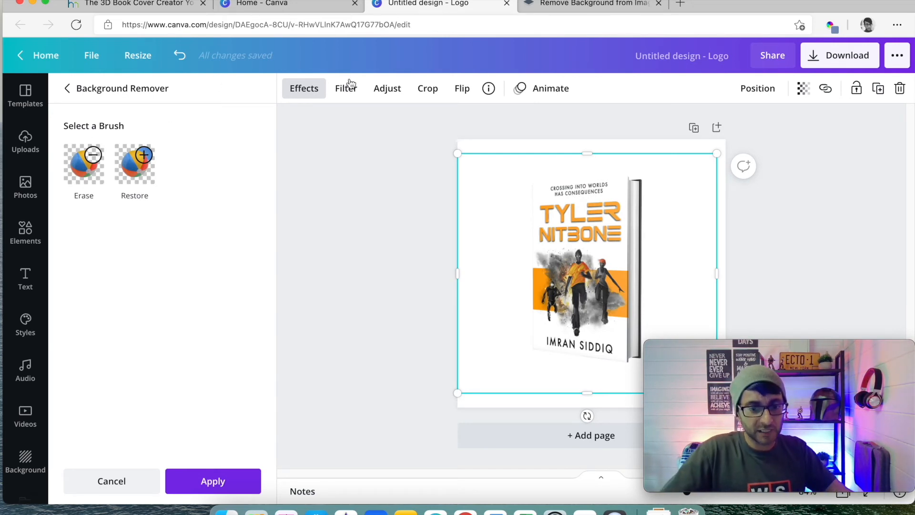
pyautogui.click(26, 142)
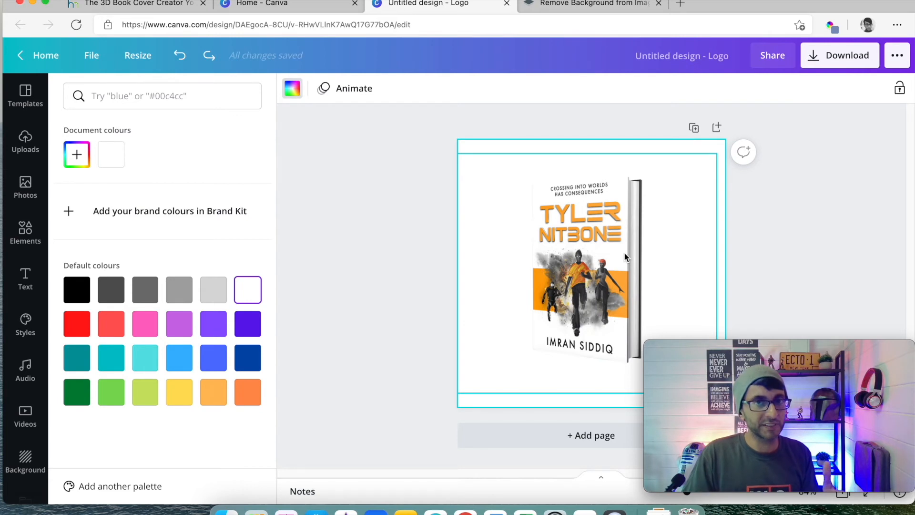
pyautogui.moveTo(662, 256)
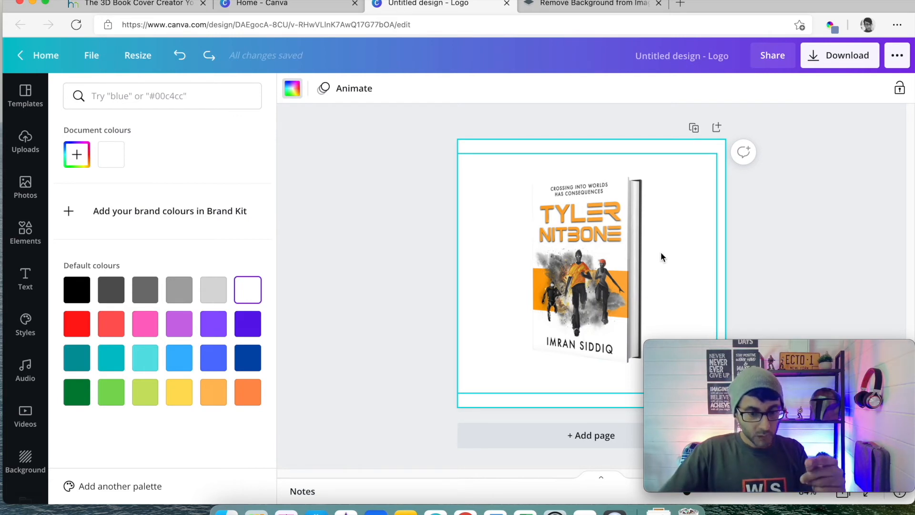
pyautogui.moveTo(640, 326)
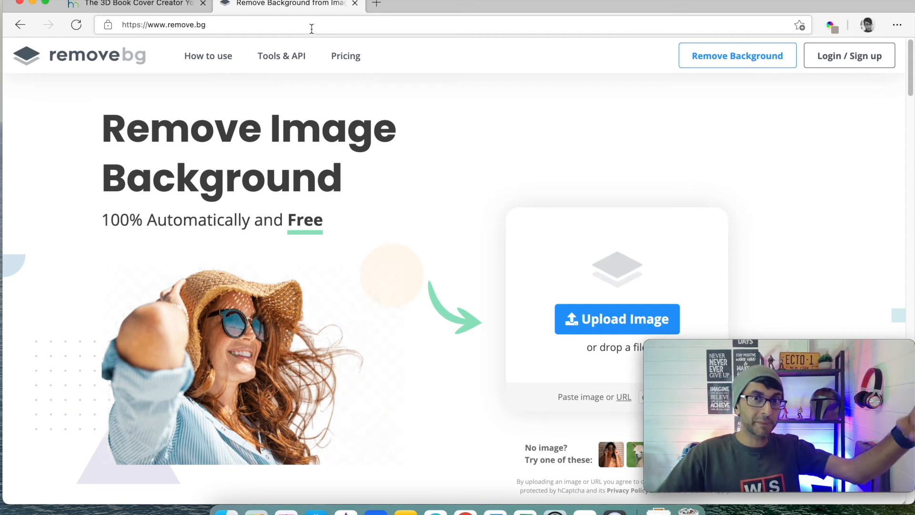
pyautogui.moveTo(522, 155)
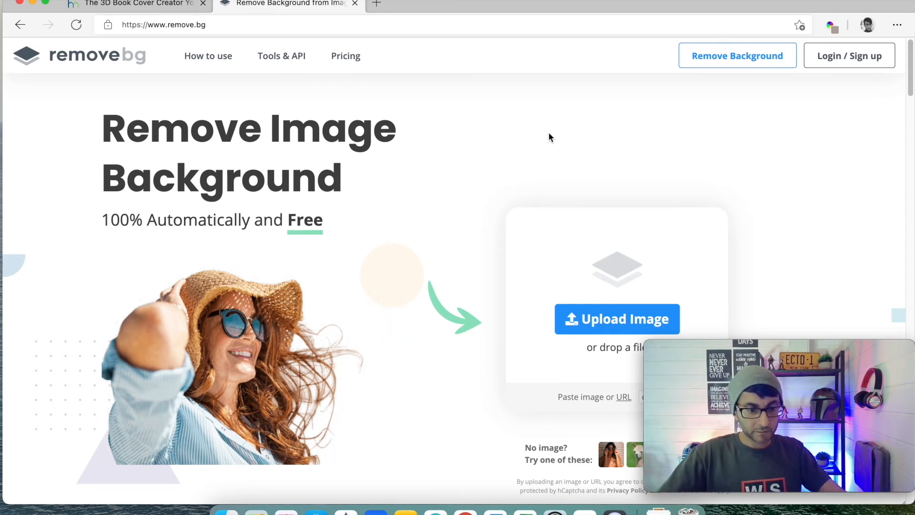
pyautogui.click(617, 319)
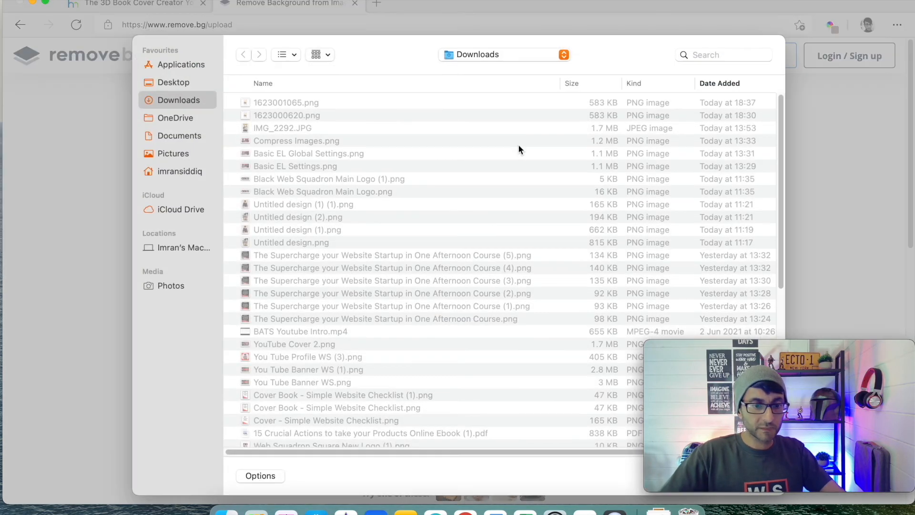
pyautogui.click(286, 103)
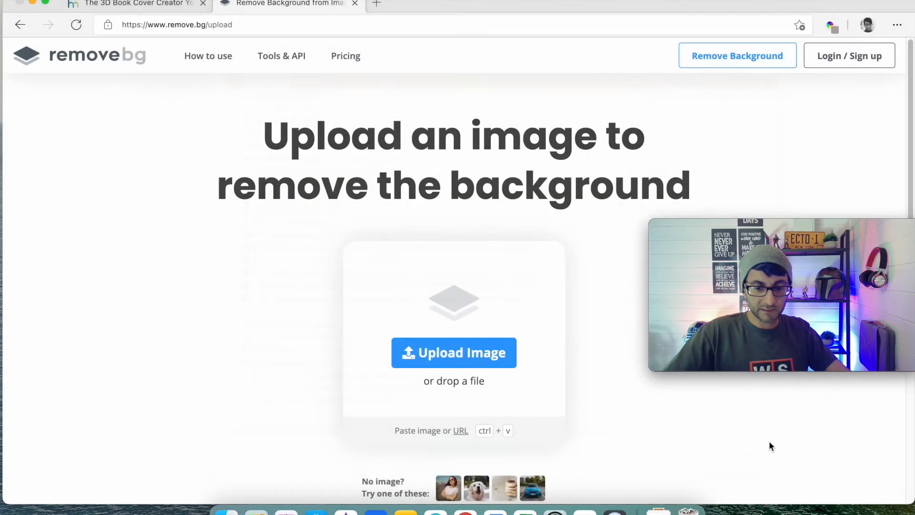
pyautogui.click(453, 352)
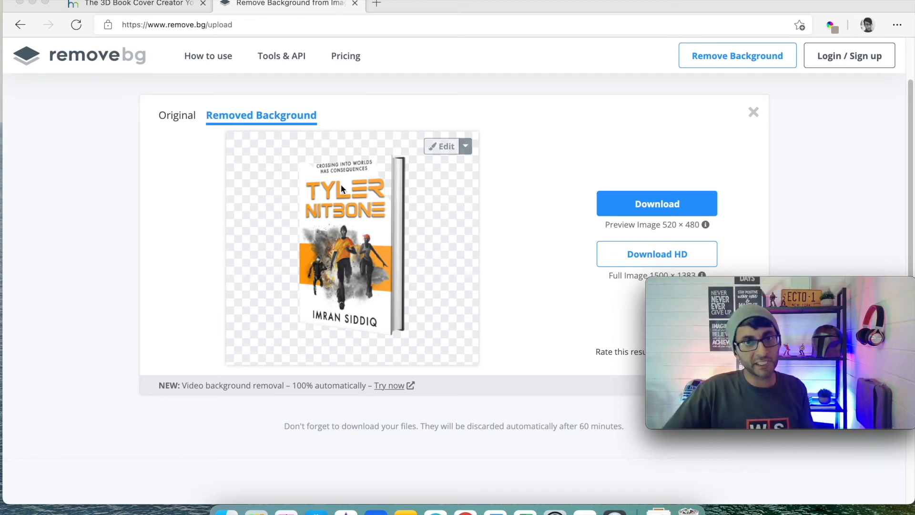
pyautogui.moveTo(390, 179)
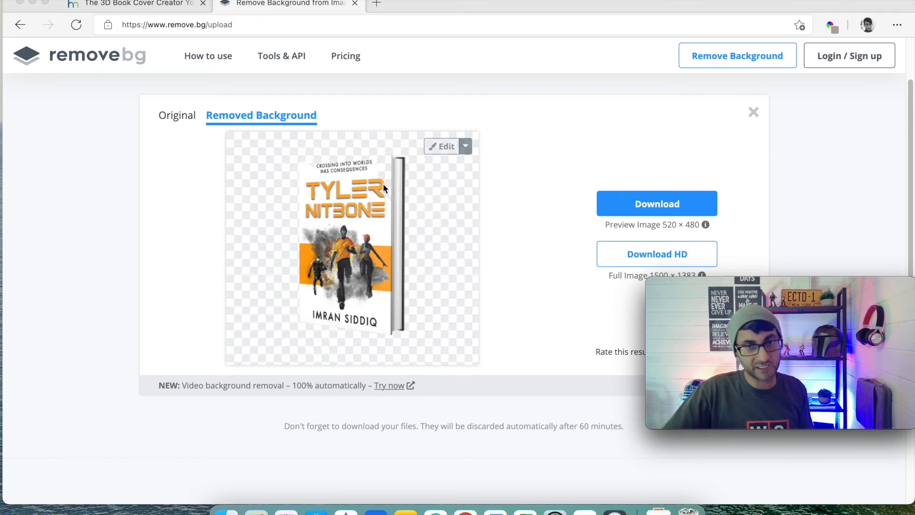
pyautogui.moveTo(384, 179)
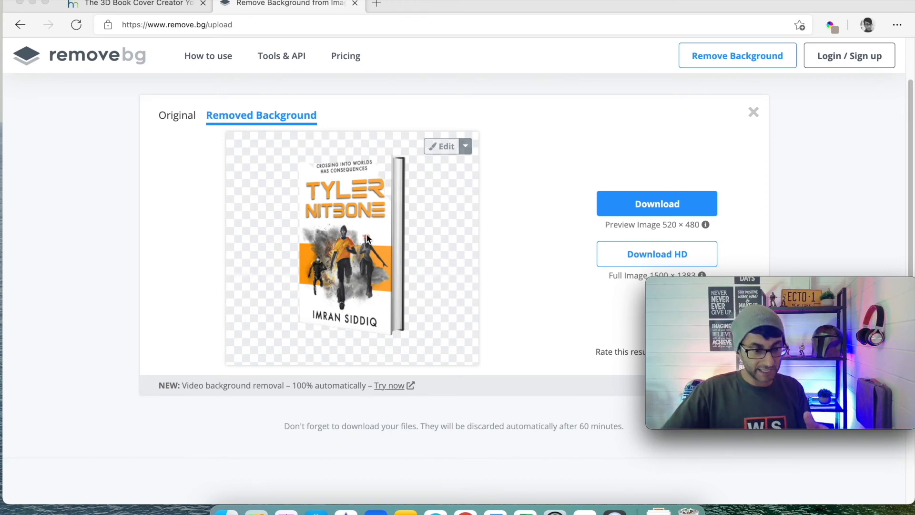
pyautogui.moveTo(657, 203)
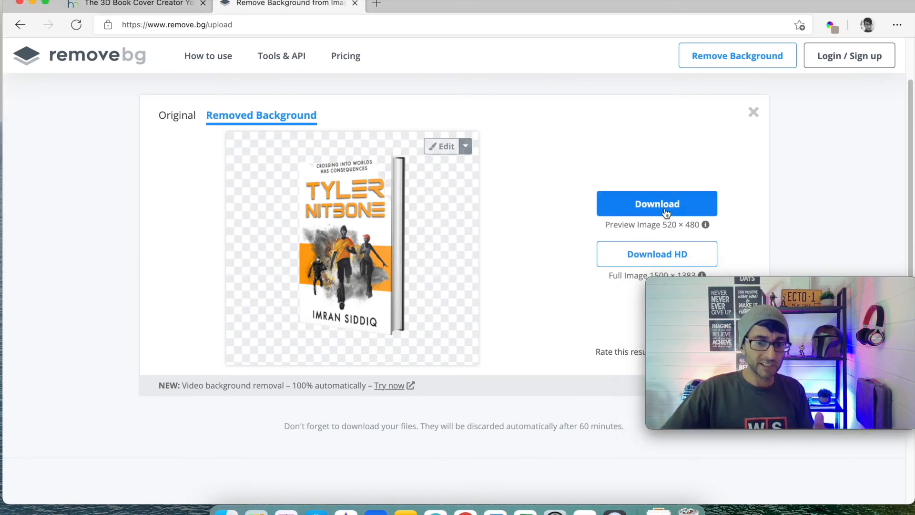
pyautogui.click(656, 203)
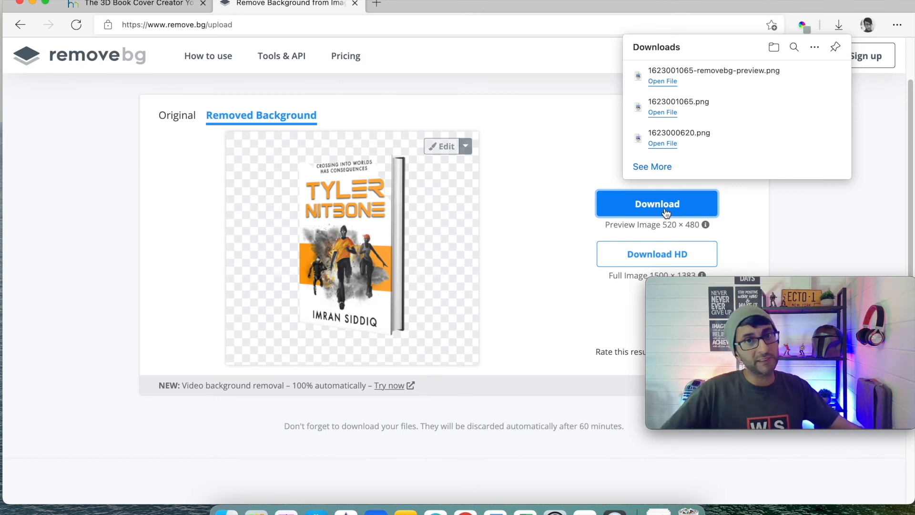
pyautogui.click(134, 4)
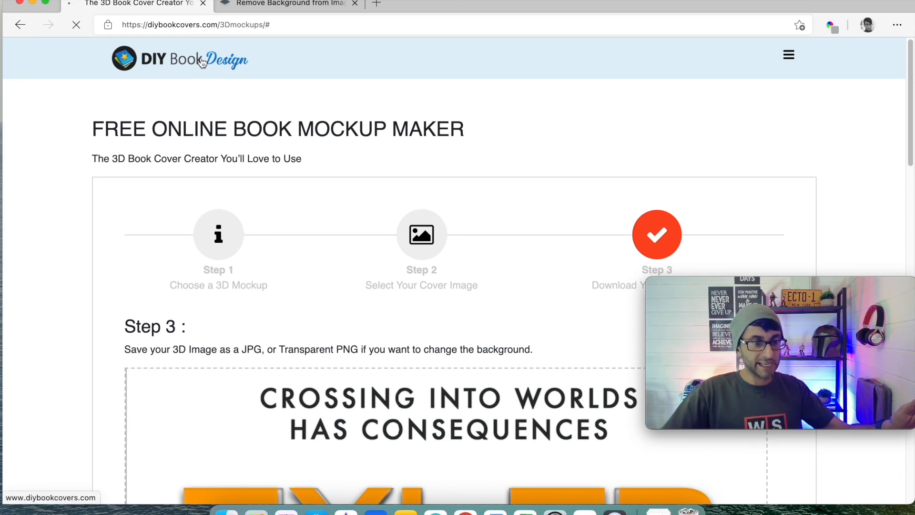
# Browse the DIY Book Covers 3D Mockups gallery, then return to the transparent Tyler Nitbone result in remove.bg
pyautogui.click(181, 58)
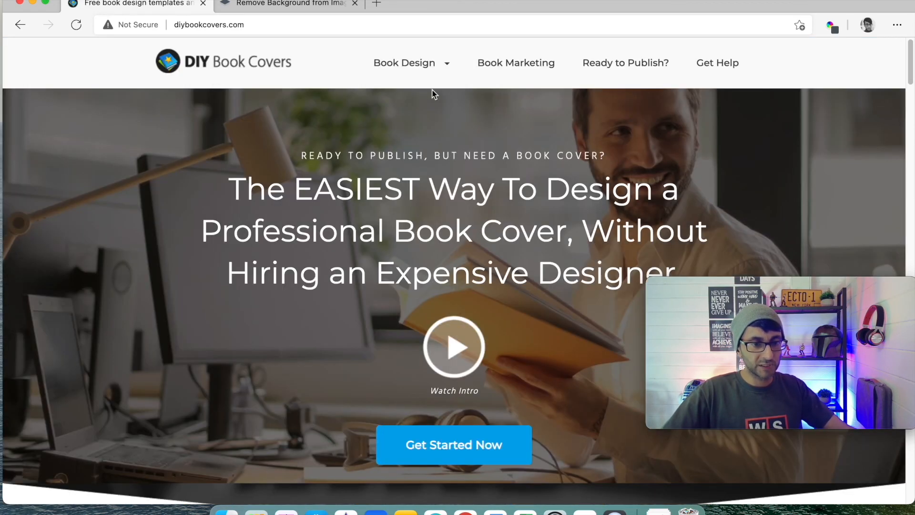
pyautogui.click(368, 172)
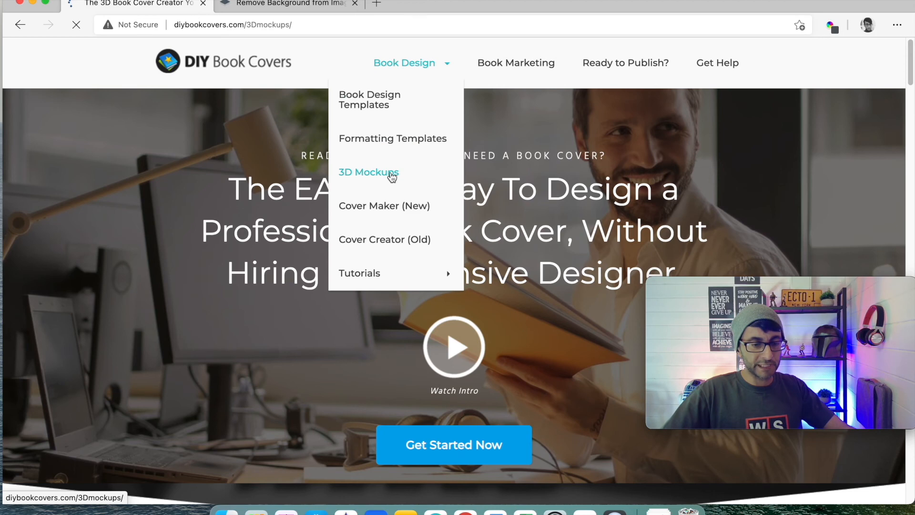
pyautogui.click(368, 171)
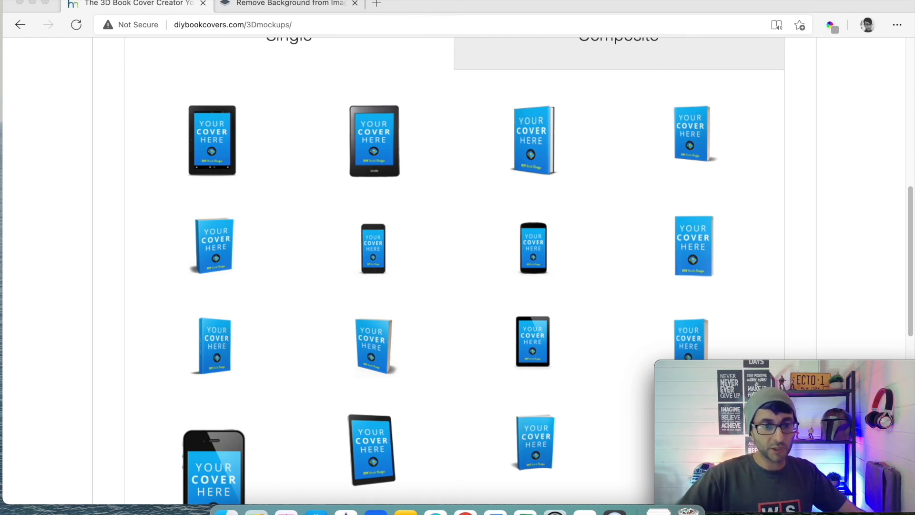
pyautogui.click(289, 5)
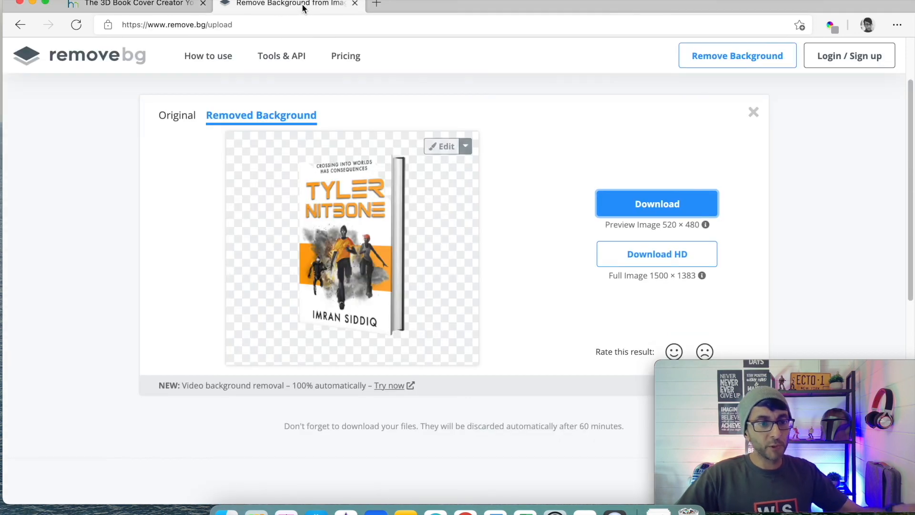